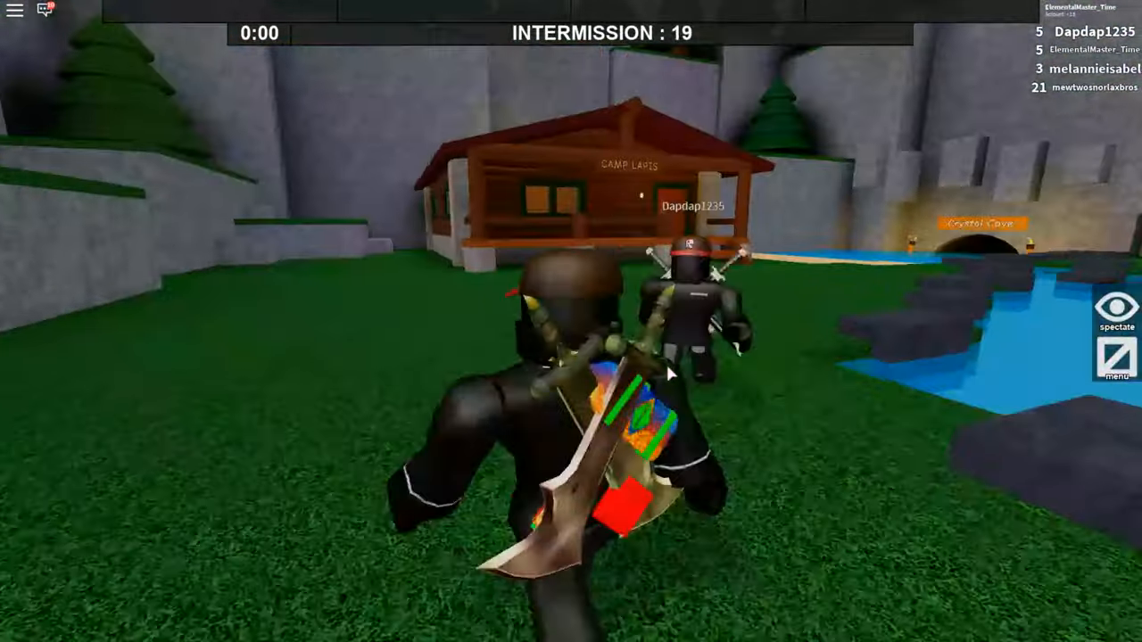
mouse_move(669, 375)
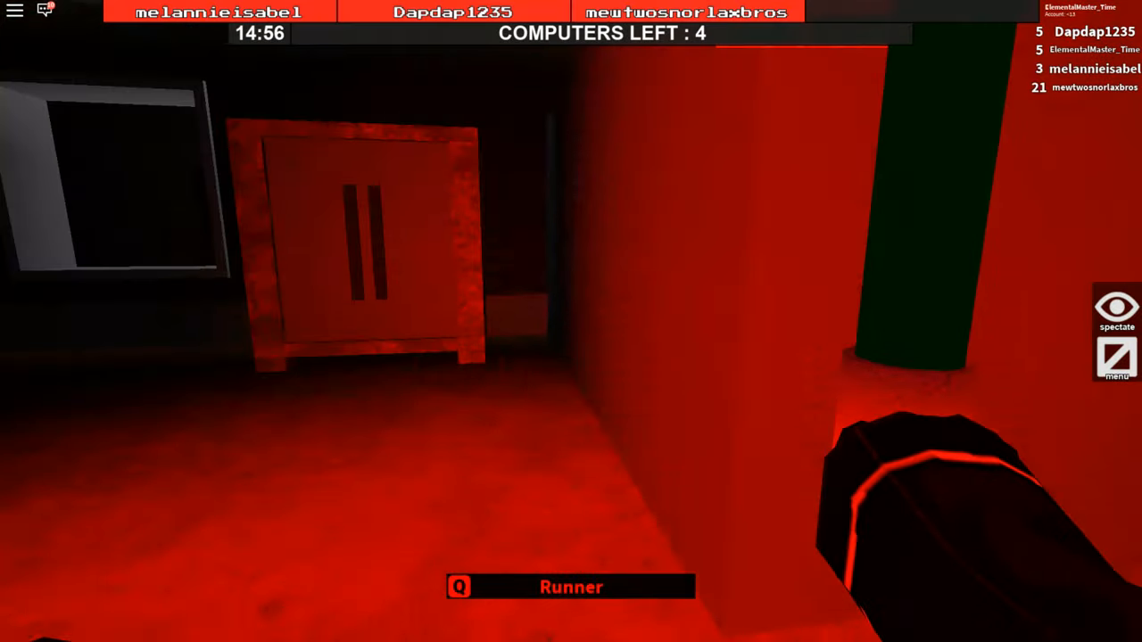
mouse_move(571, 321)
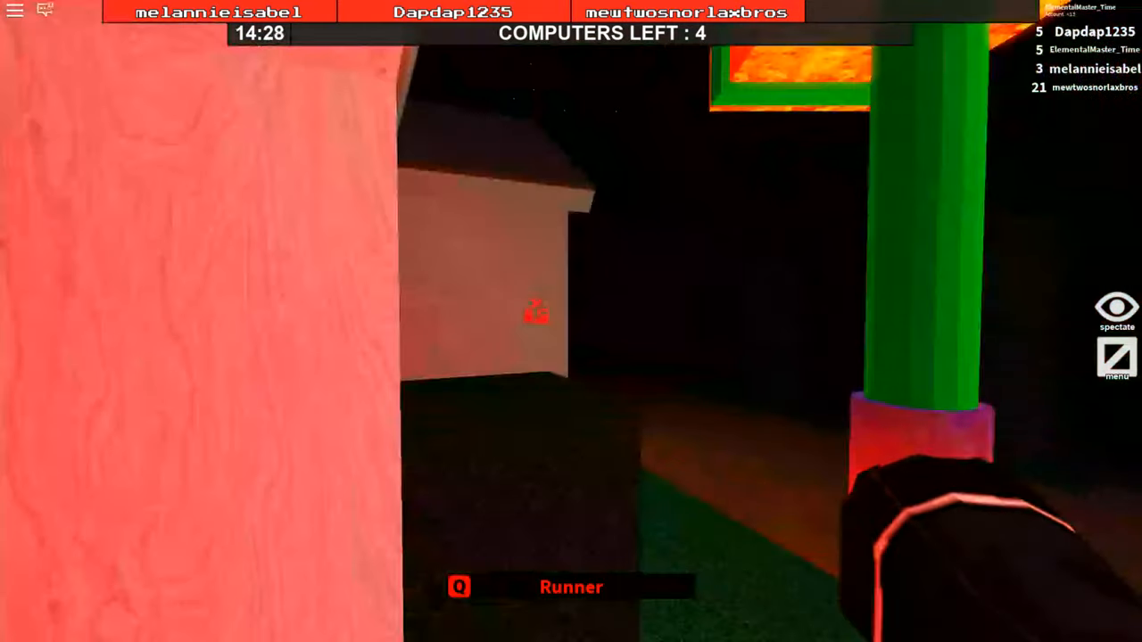
mouse_move(571, 321)
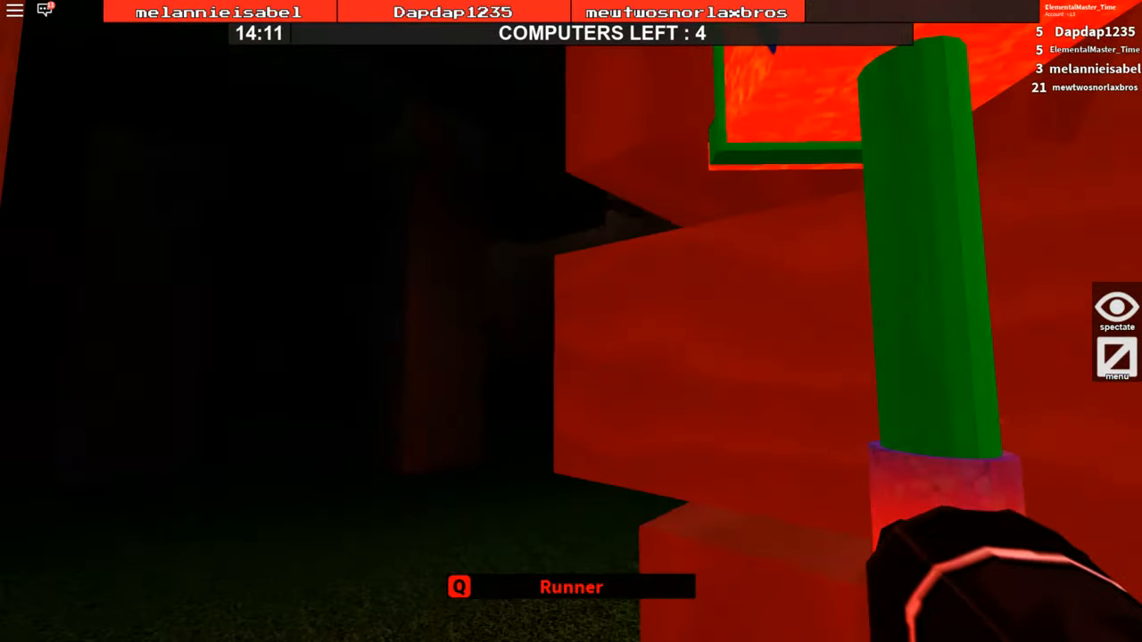
mouse_move(571, 321)
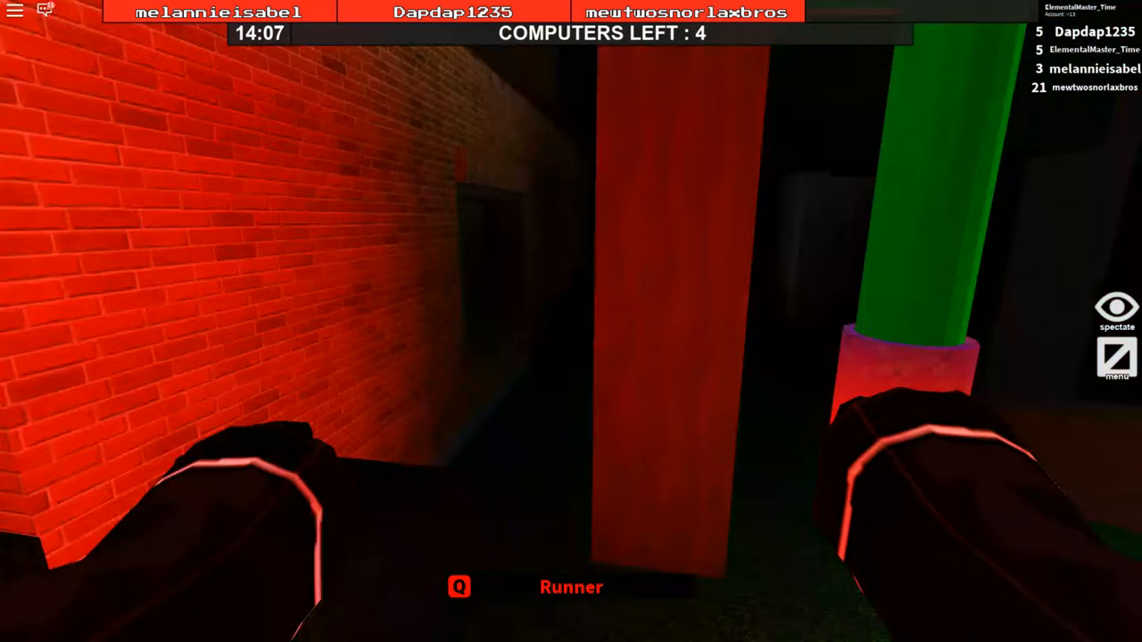
mouse_move(571, 321)
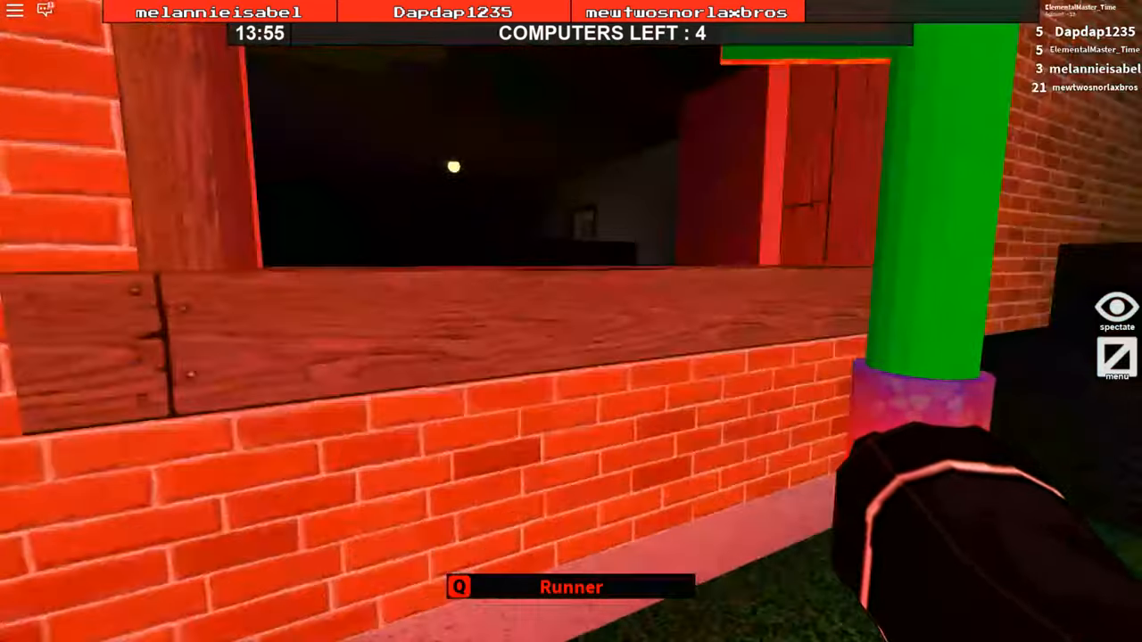
mouse_move(571, 321)
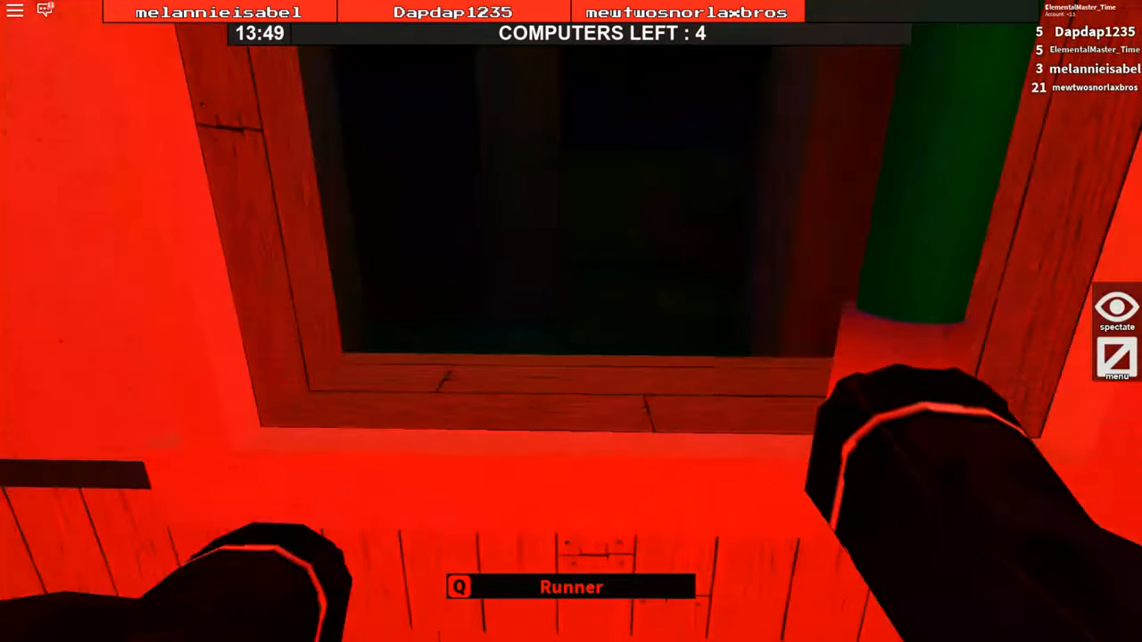
mouse_move(571, 321)
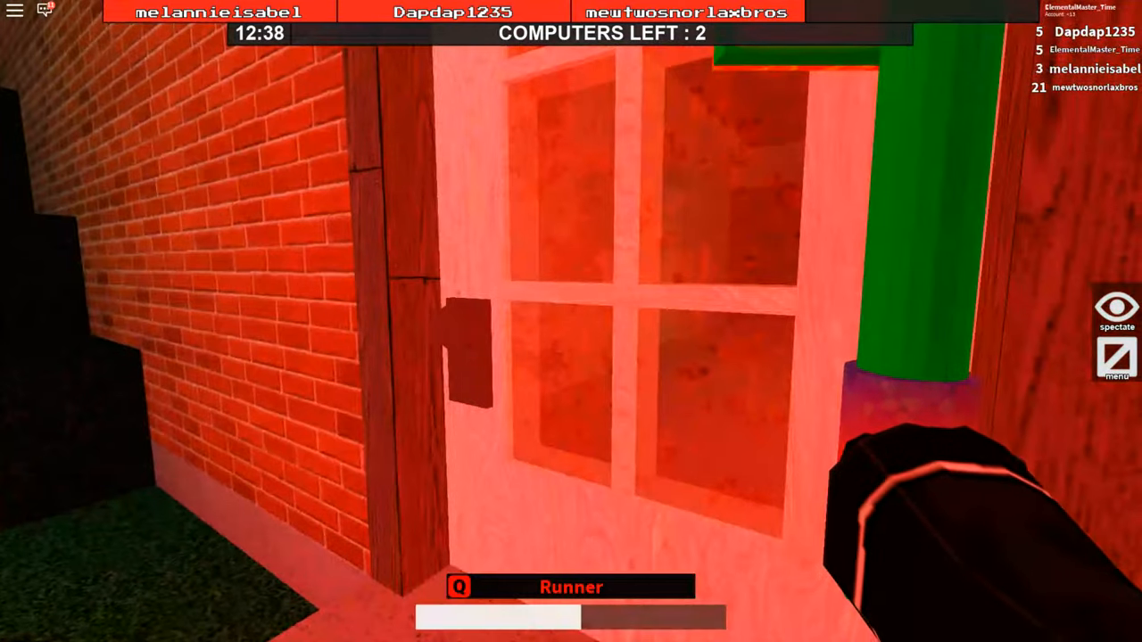
Interact with the exit to leave the building and pursue the fleeing survivor outdoors.
key(e)
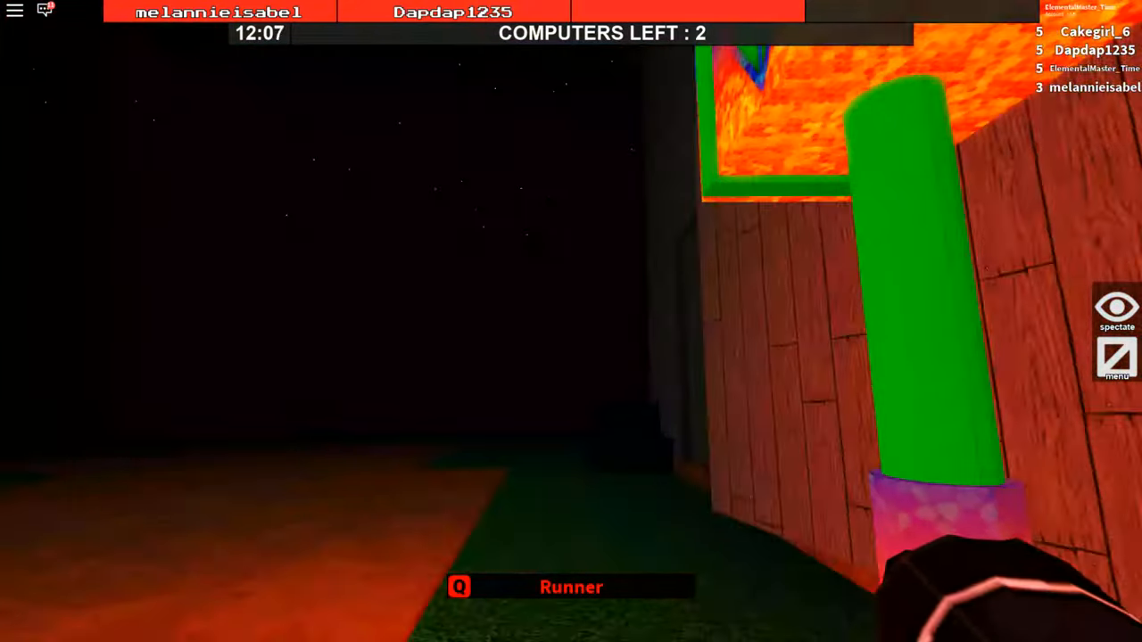
mouse_move(571, 322)
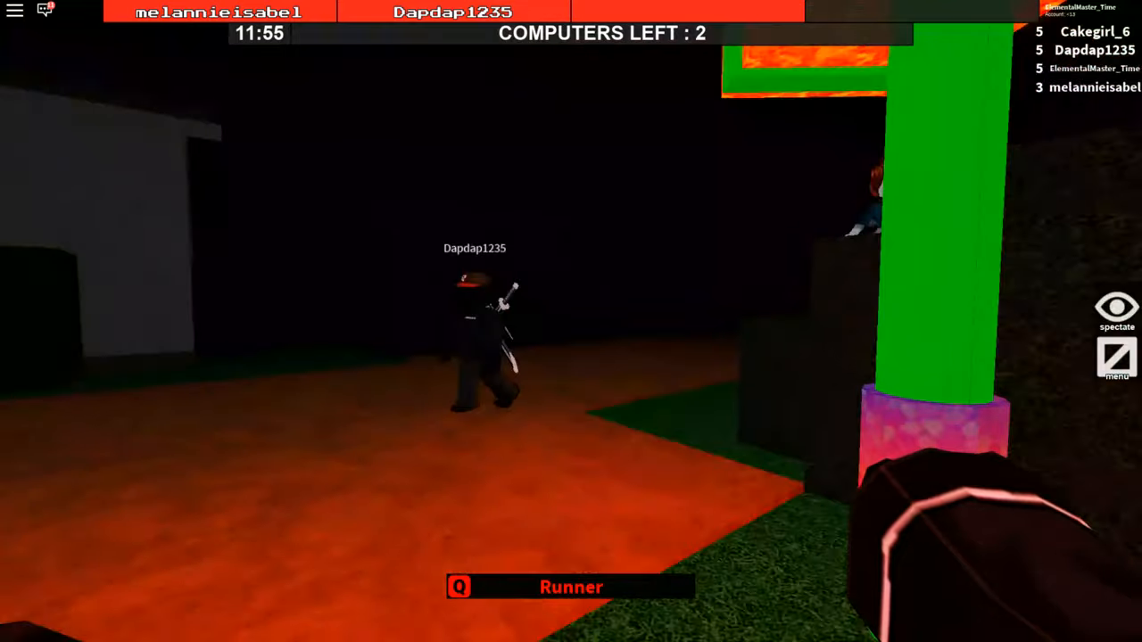
mouse_move(571, 321)
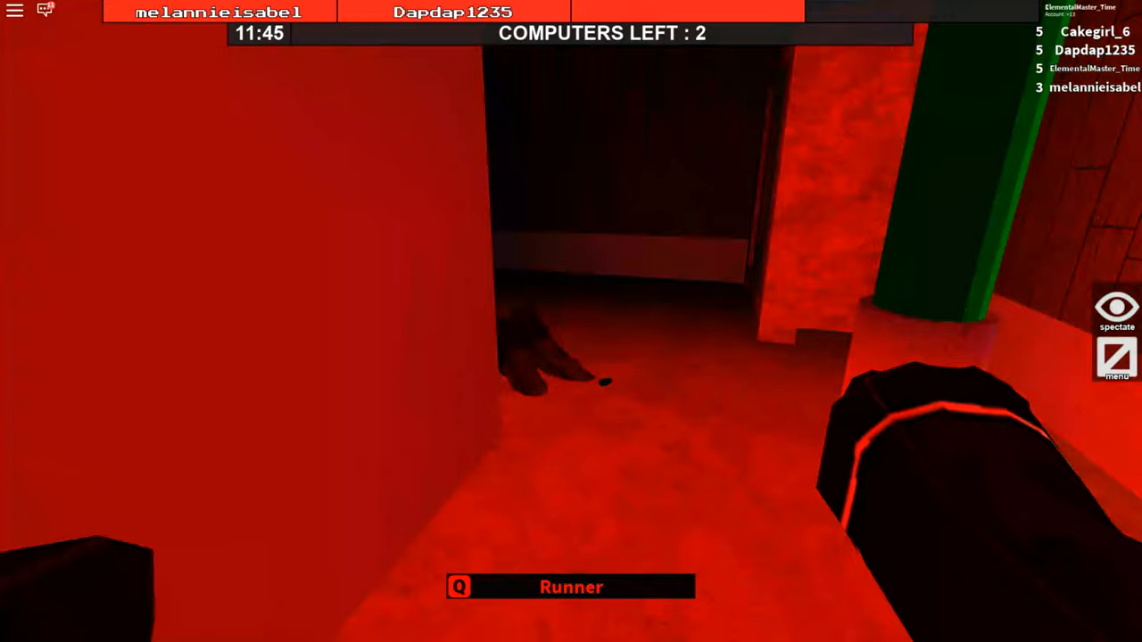
mouse_move(570, 322)
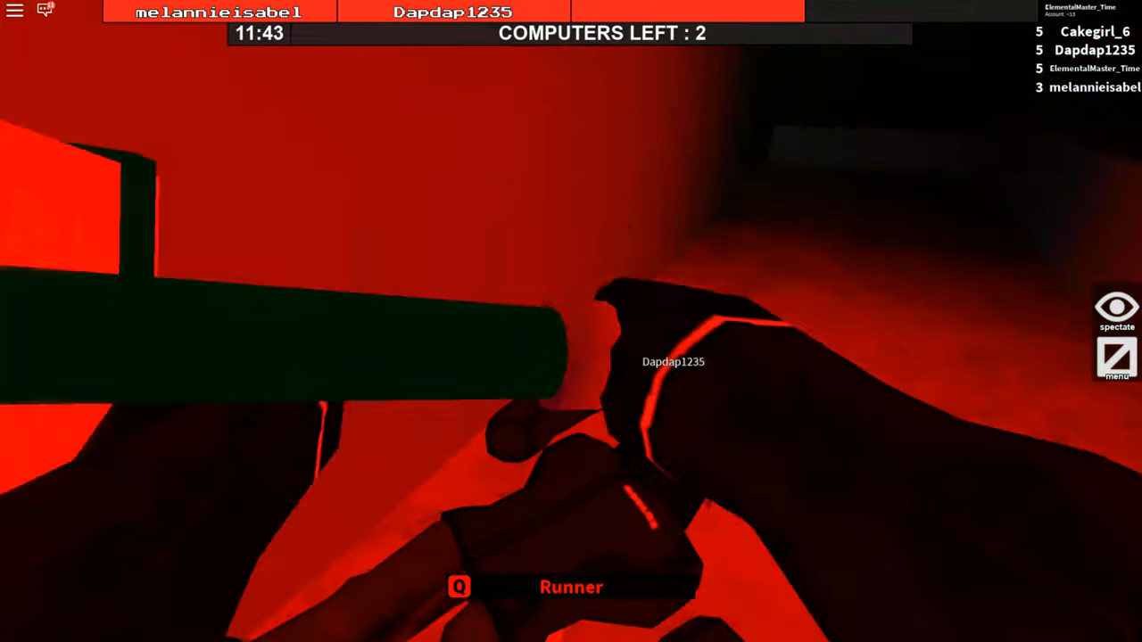
mouse_move(571, 321)
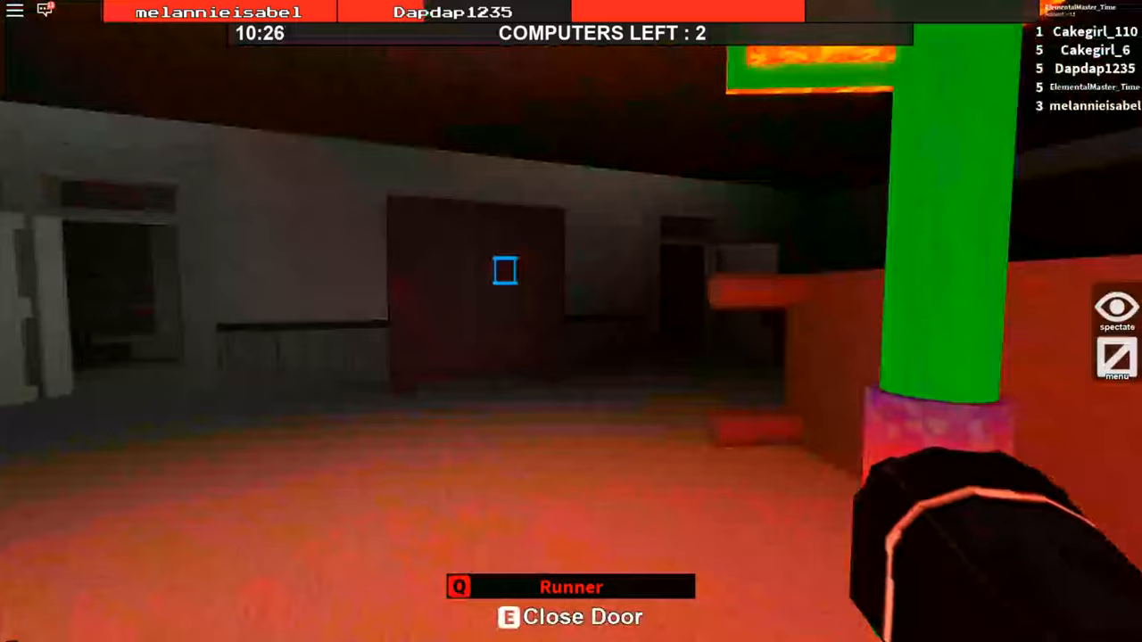
mouse_move(571, 322)
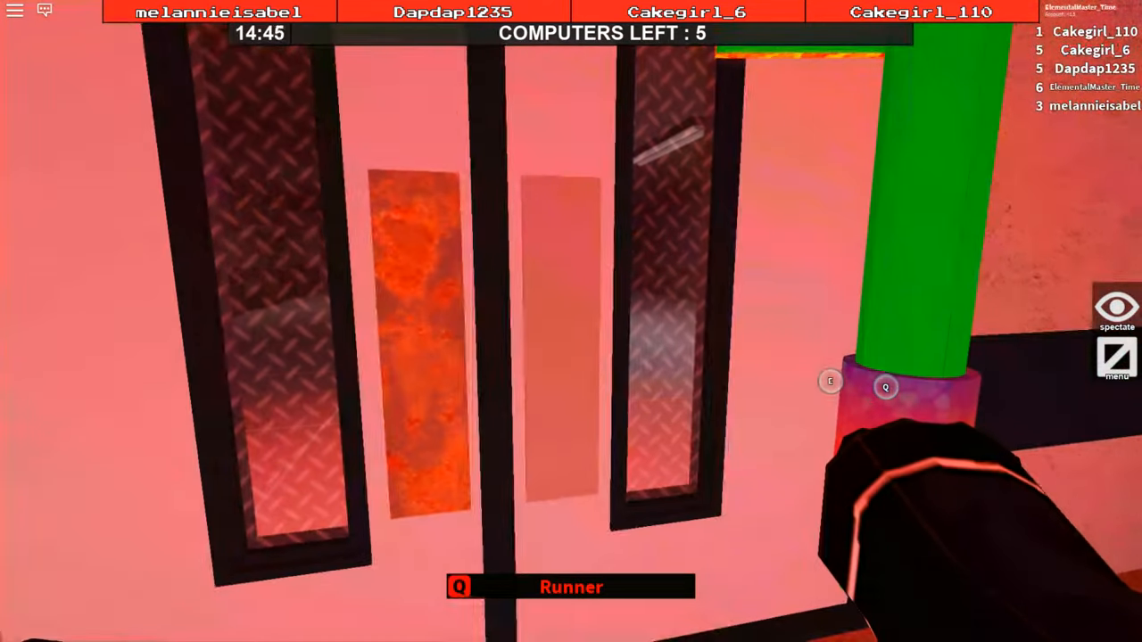
Swing the hammer at a spot in the red corridor while hunting for survivors.
key(e)
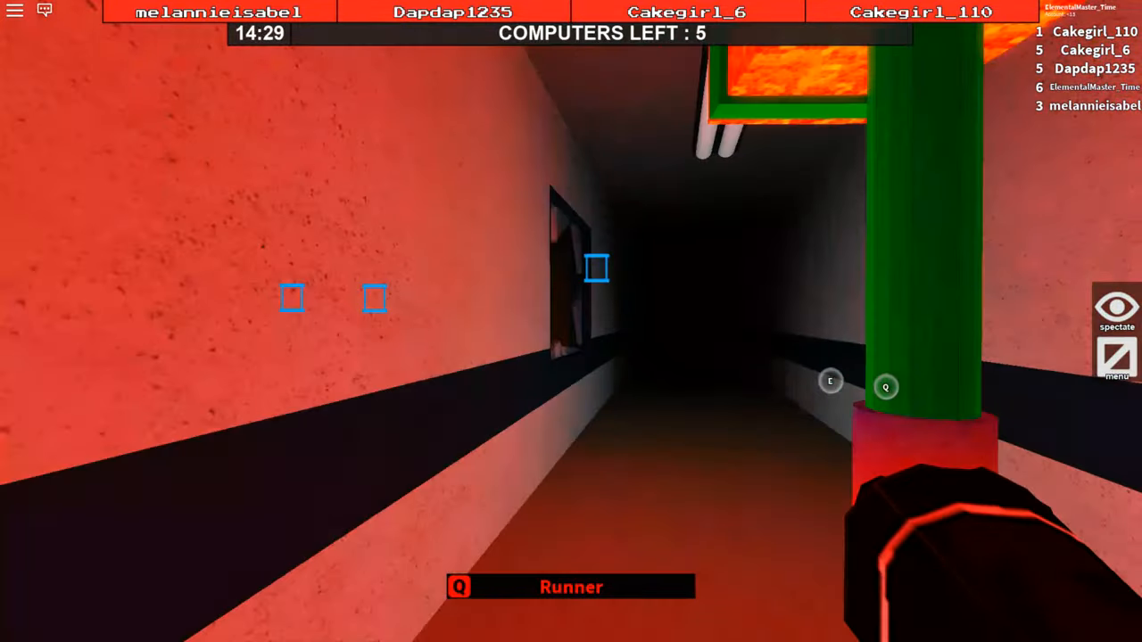
mouse_move(571, 321)
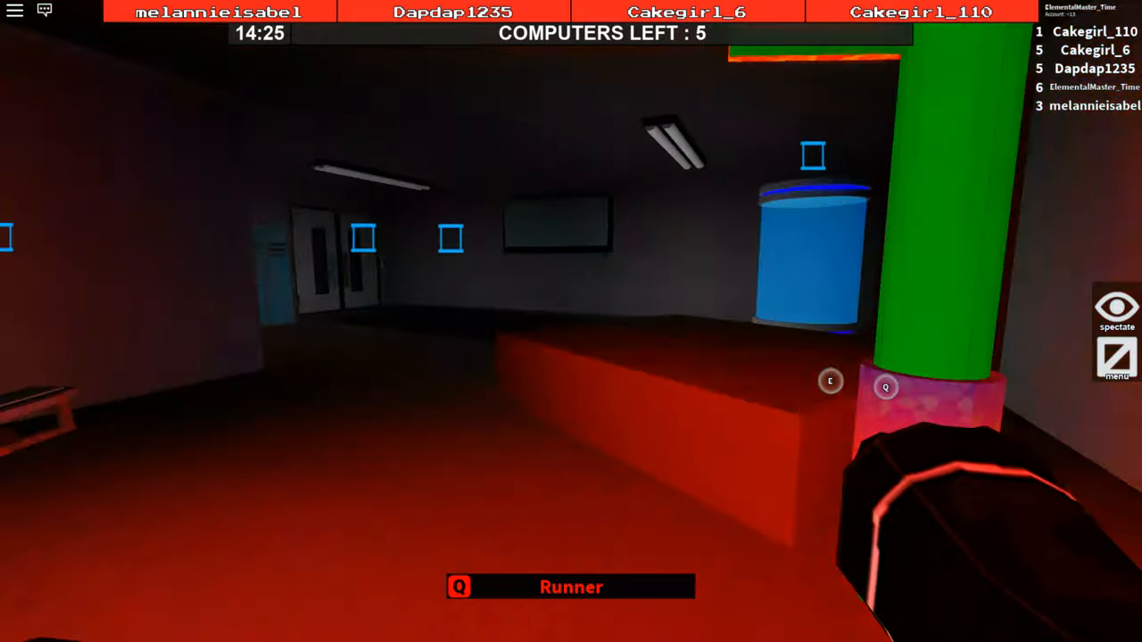
mouse_move(571, 321)
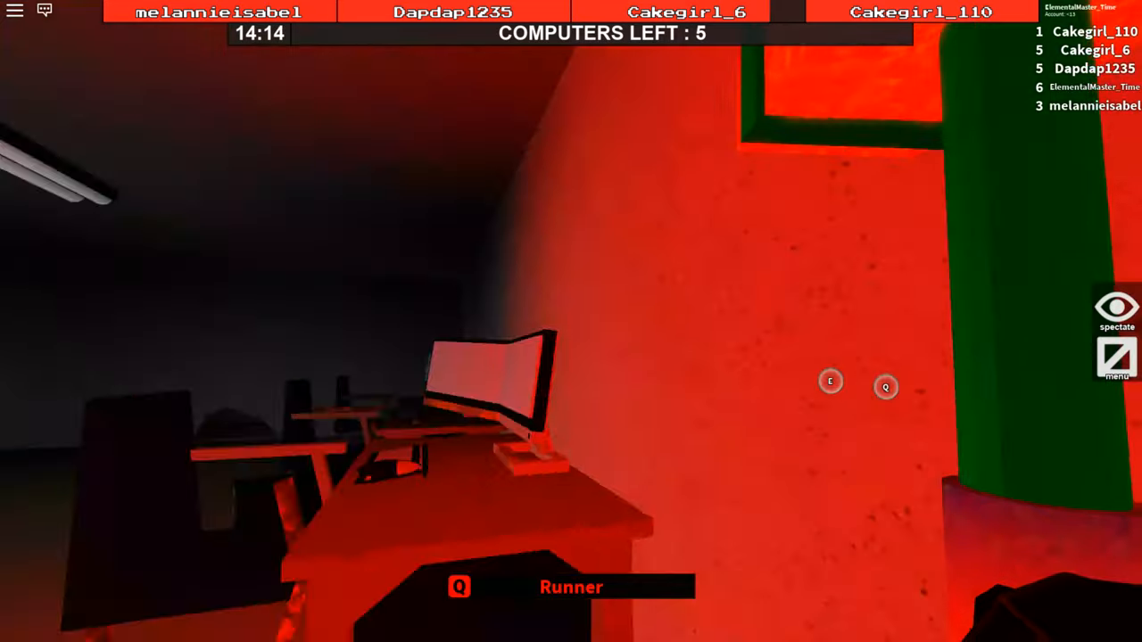
mouse_move(571, 321)
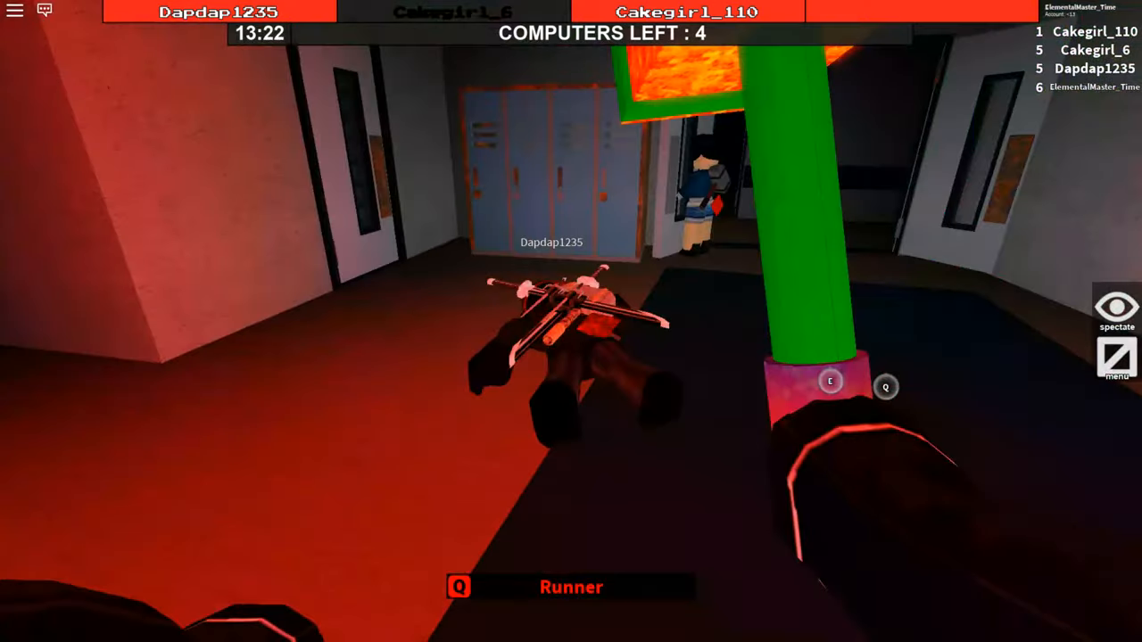
mouse_move(571, 321)
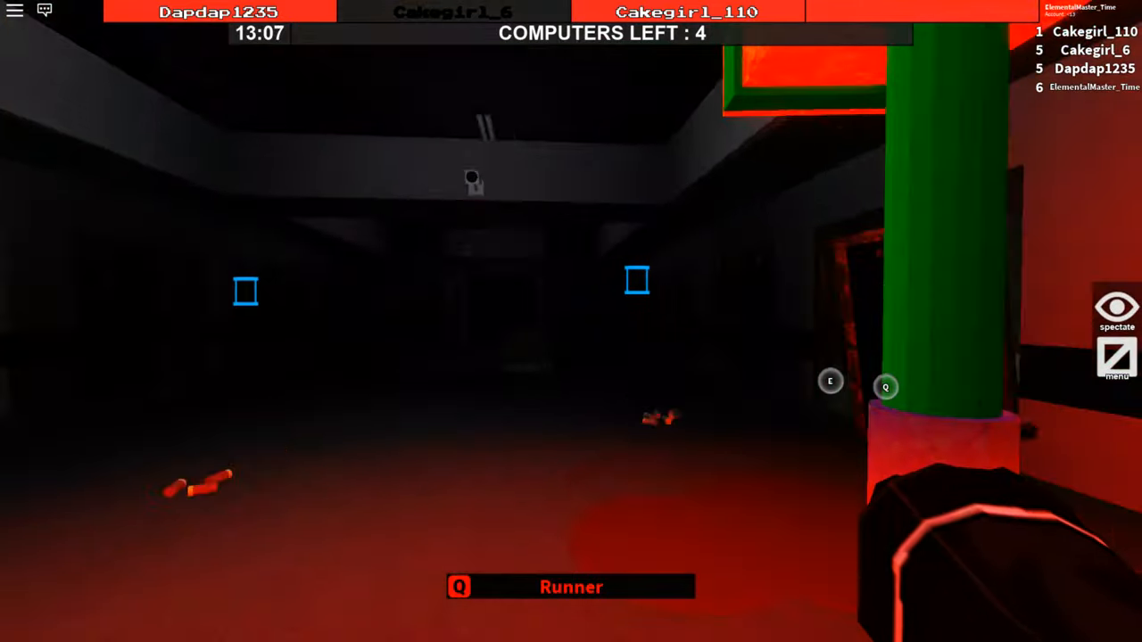
mouse_move(571, 321)
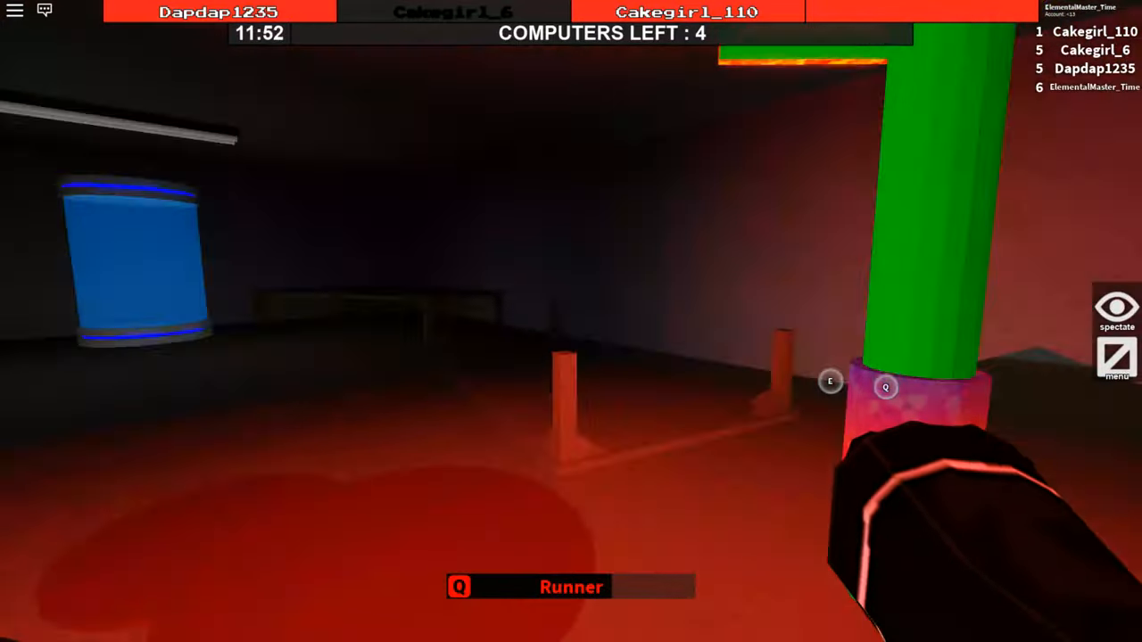
mouse_move(571, 322)
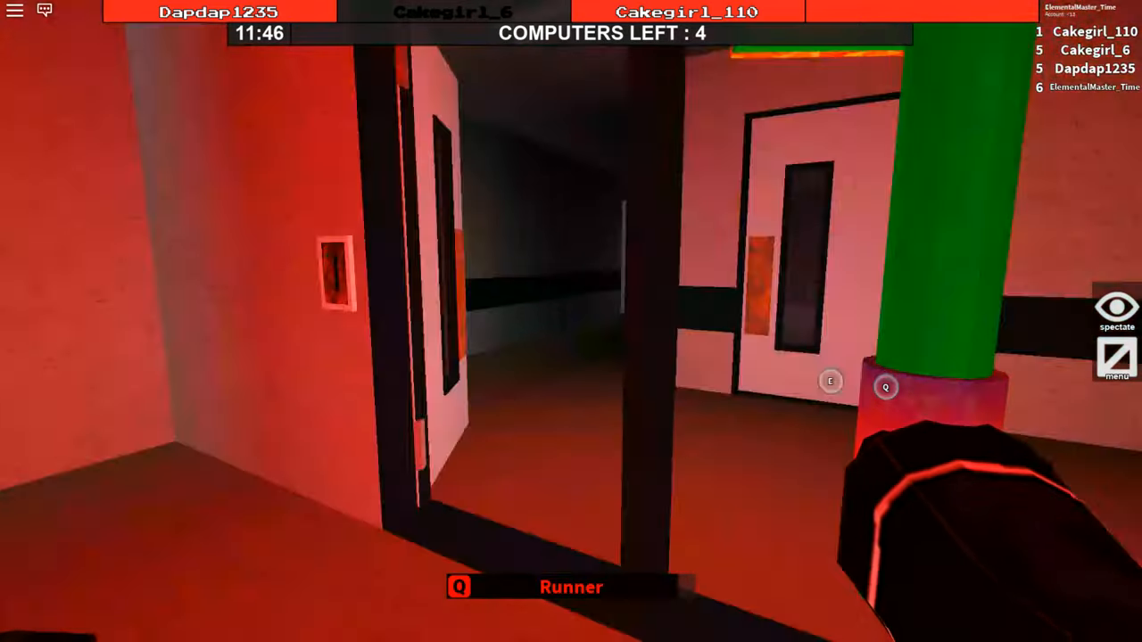
mouse_move(571, 322)
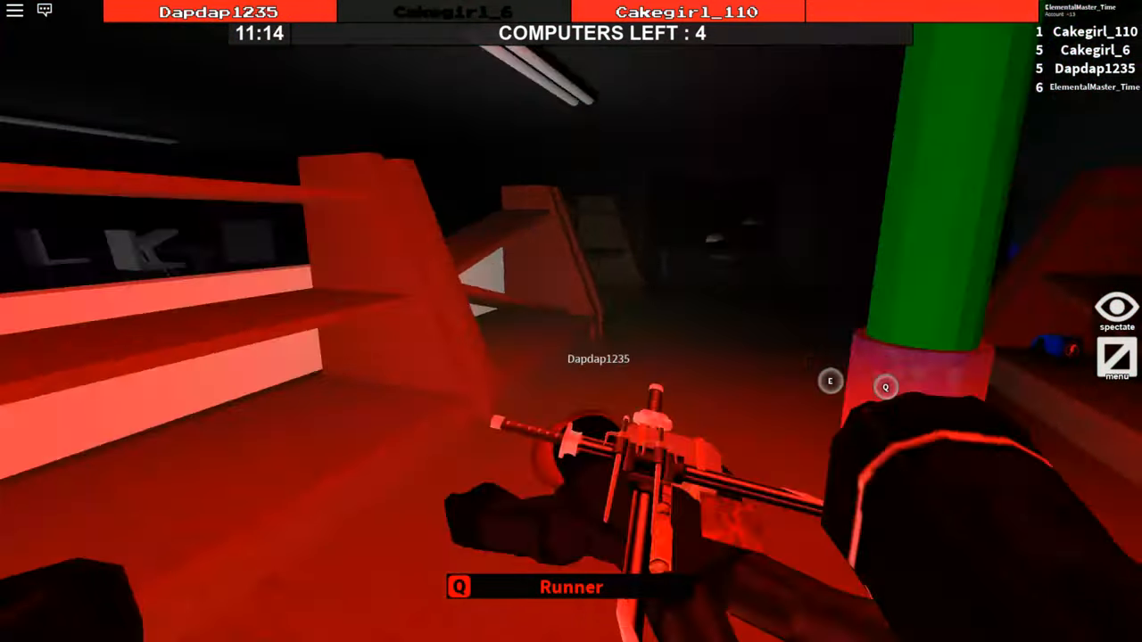
mouse_move(571, 321)
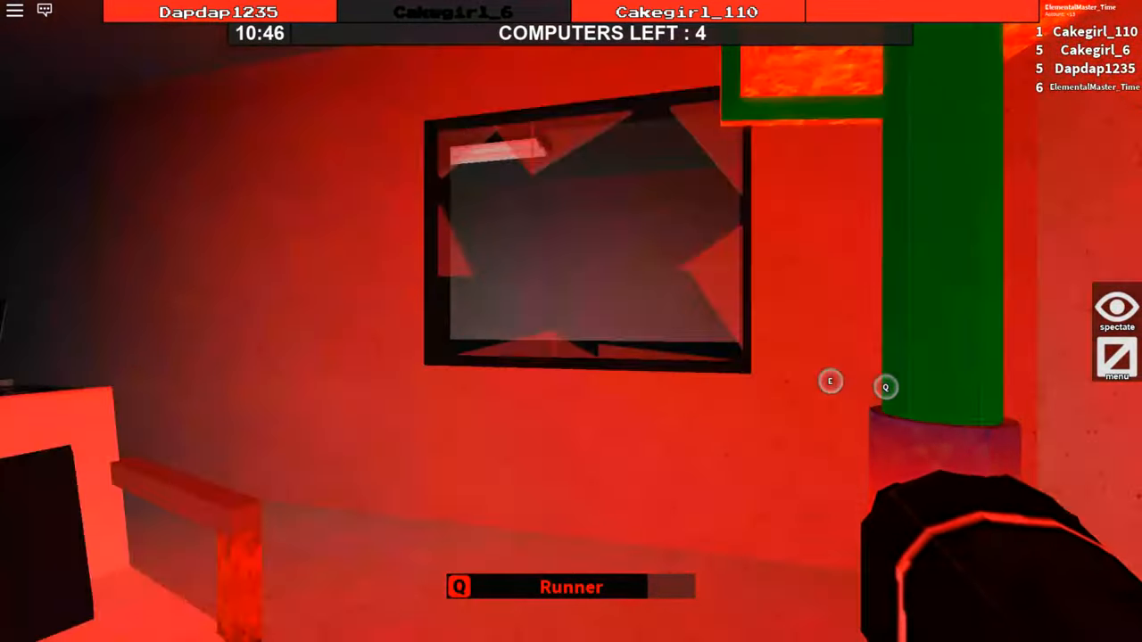
mouse_move(571, 321)
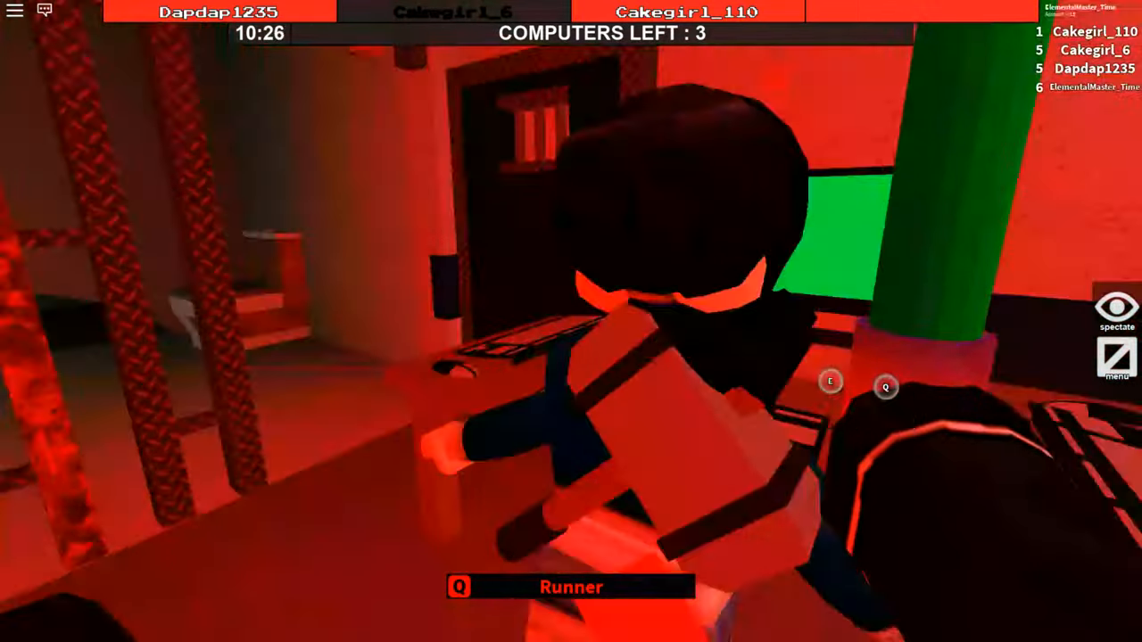
mouse_move(571, 321)
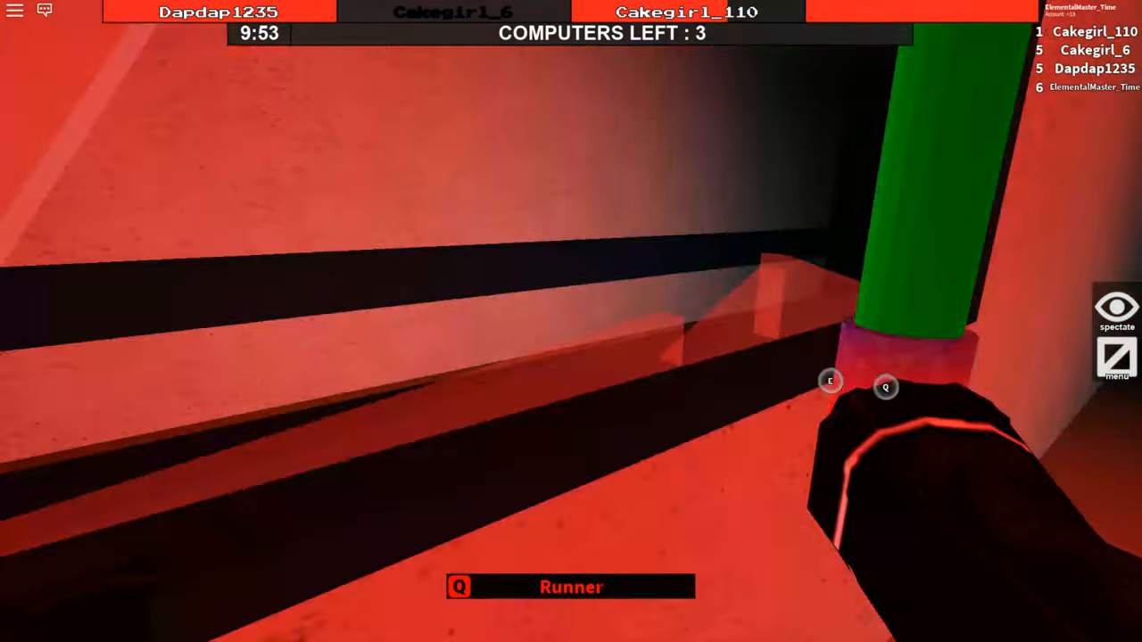
mouse_move(571, 321)
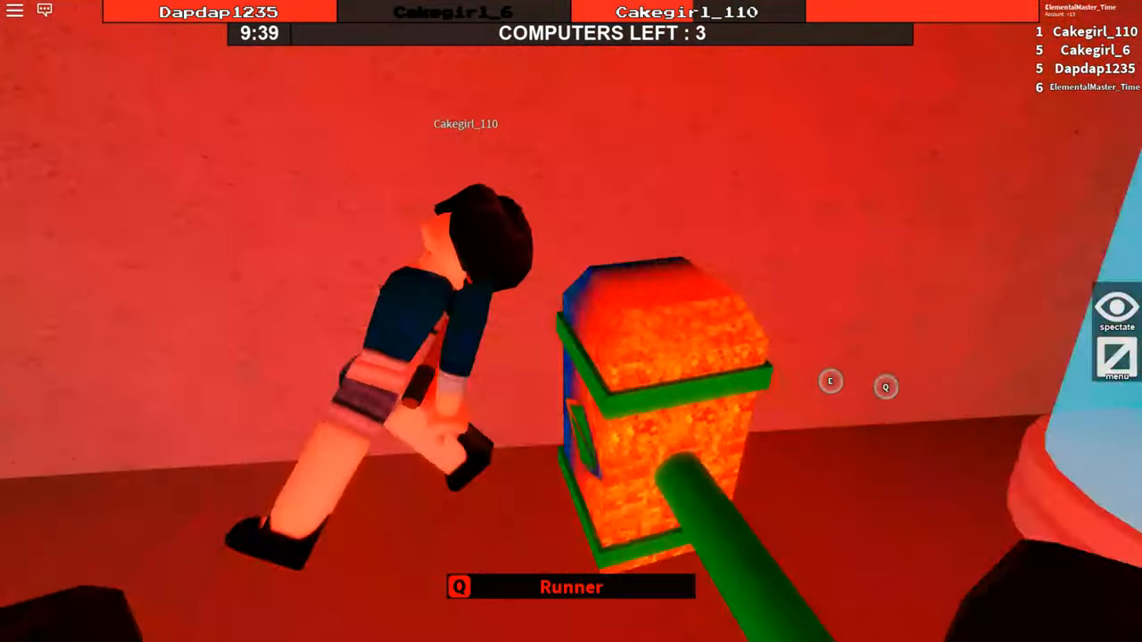
mouse_move(571, 321)
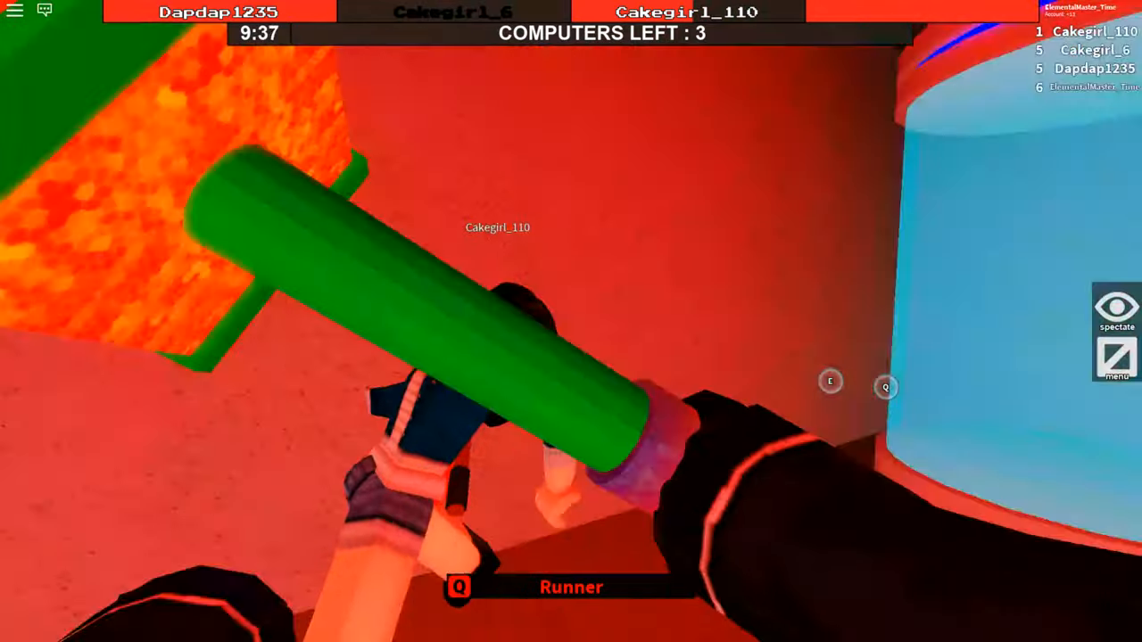